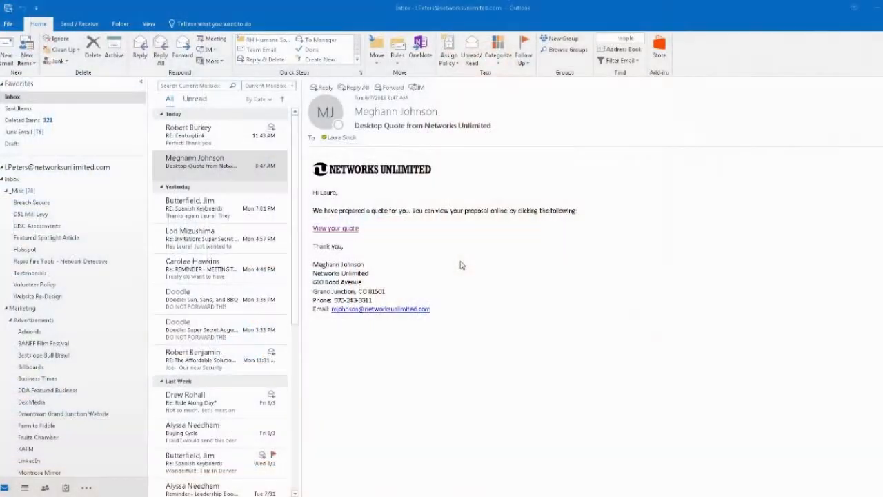
pyautogui.click(201, 165)
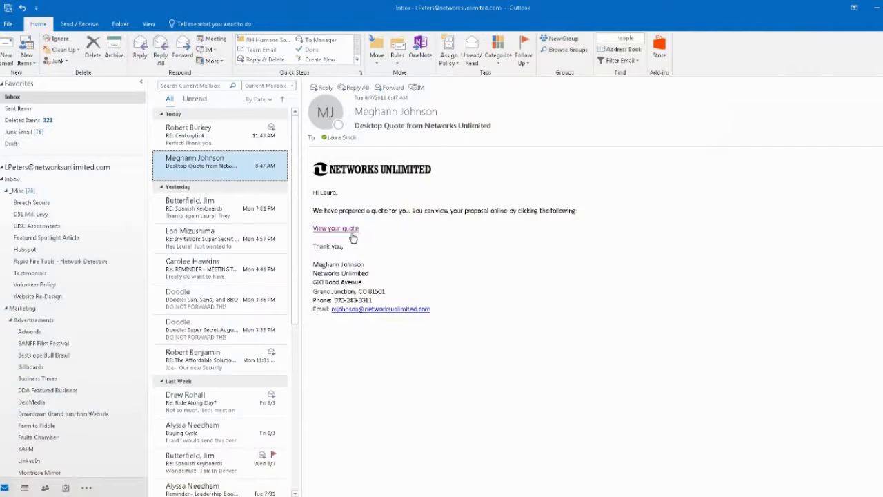
pyautogui.click(336, 228)
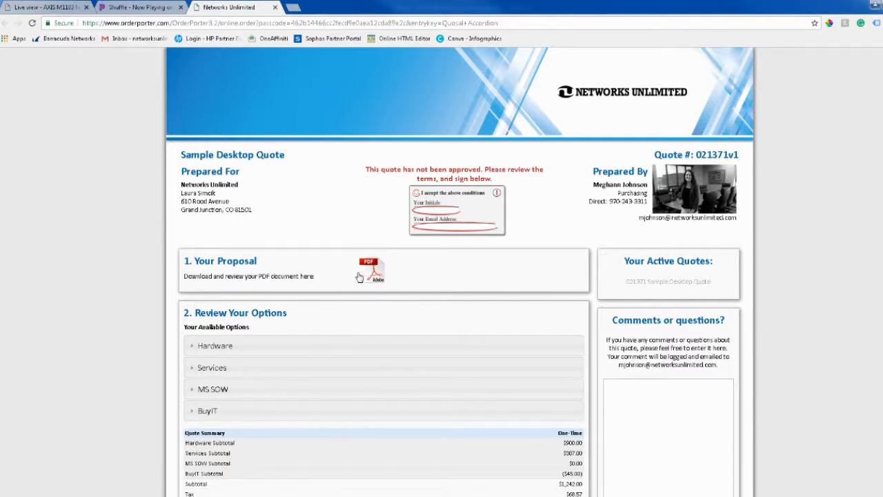
# Download and view the Sample Desktop Quote #021371 proposal PDF.
pyautogui.click(370, 269)
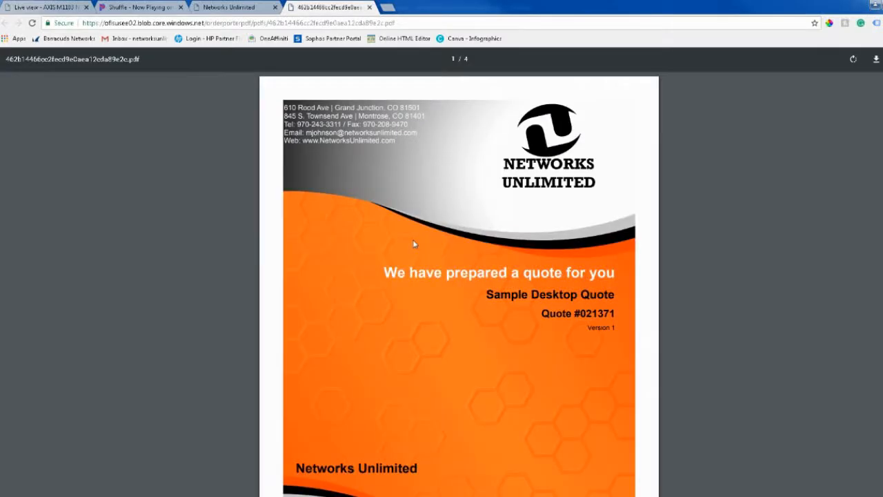
pyautogui.scroll(-3)
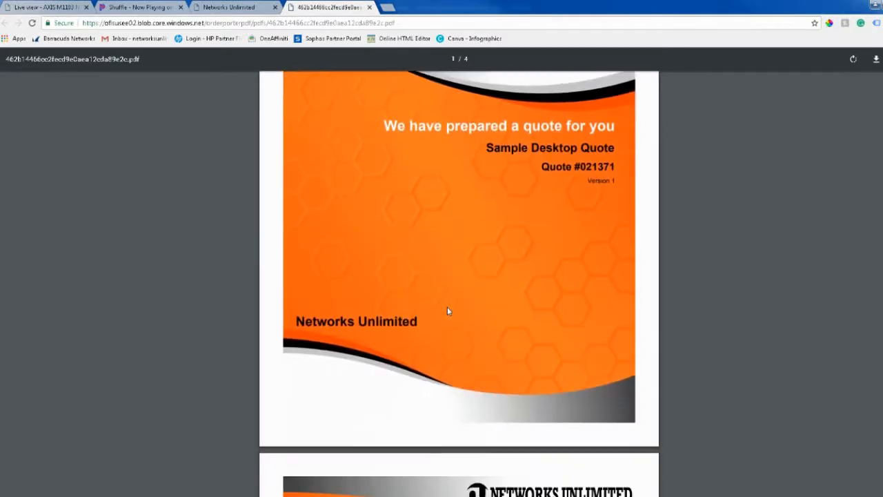
pyautogui.scroll(-3)
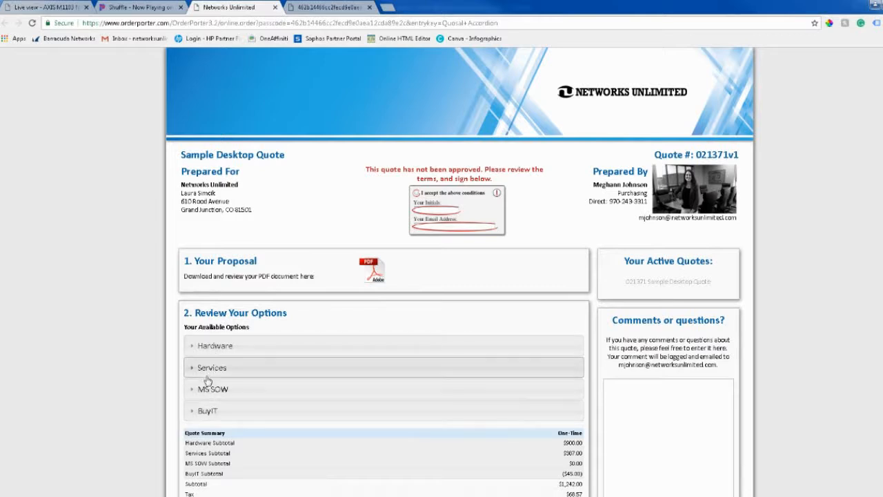
# Expand the Hardware, Services and MS SOW options to show their line items.
pyautogui.click(214, 345)
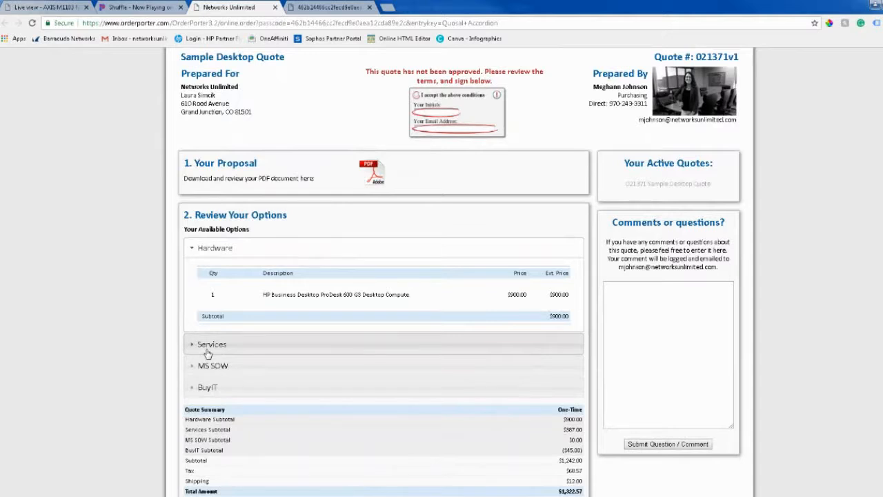
pyautogui.click(212, 343)
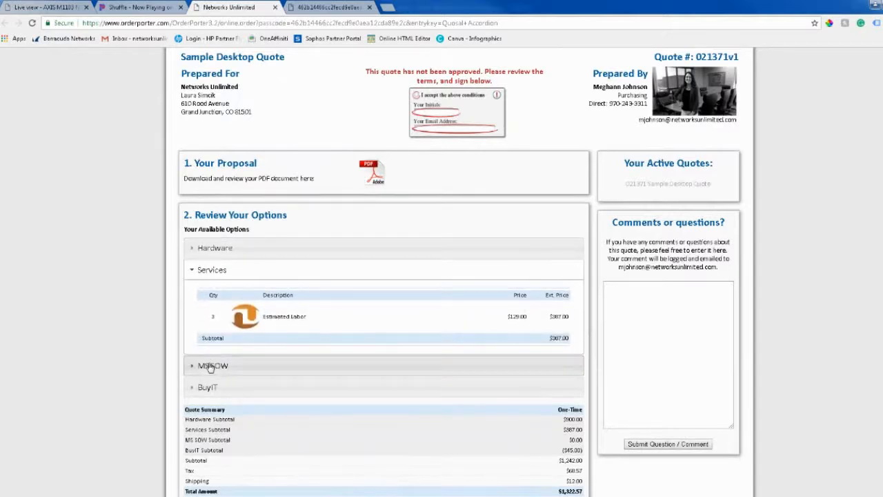
pyautogui.click(213, 366)
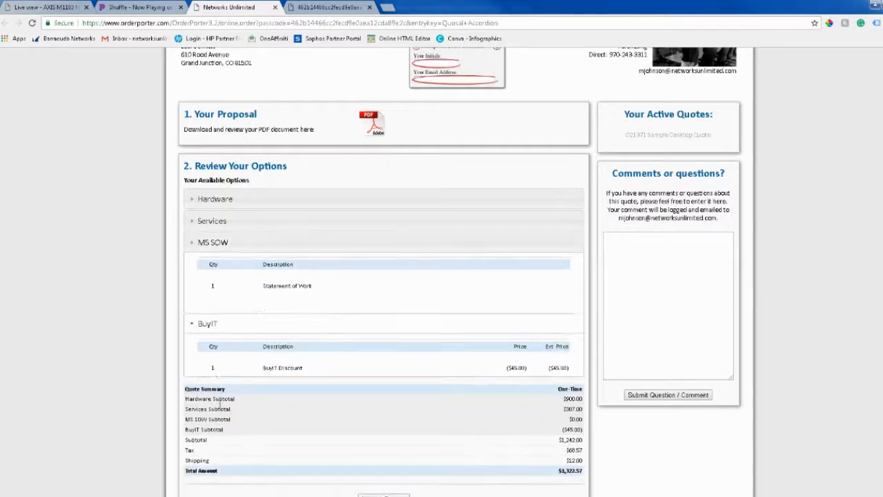
pyautogui.scroll(-3)
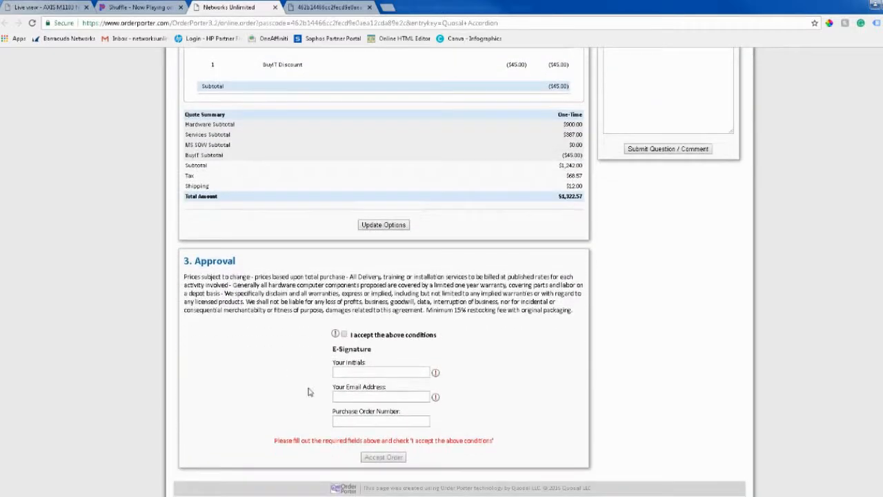
pyautogui.moveTo(184, 269)
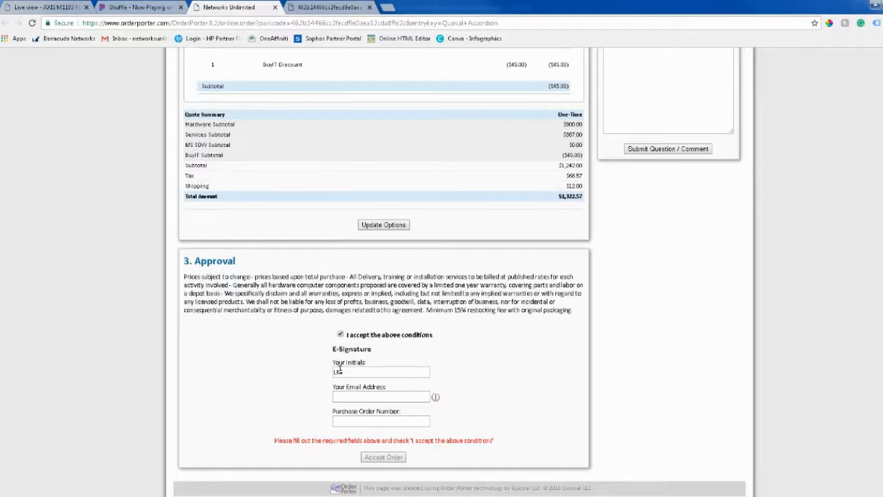
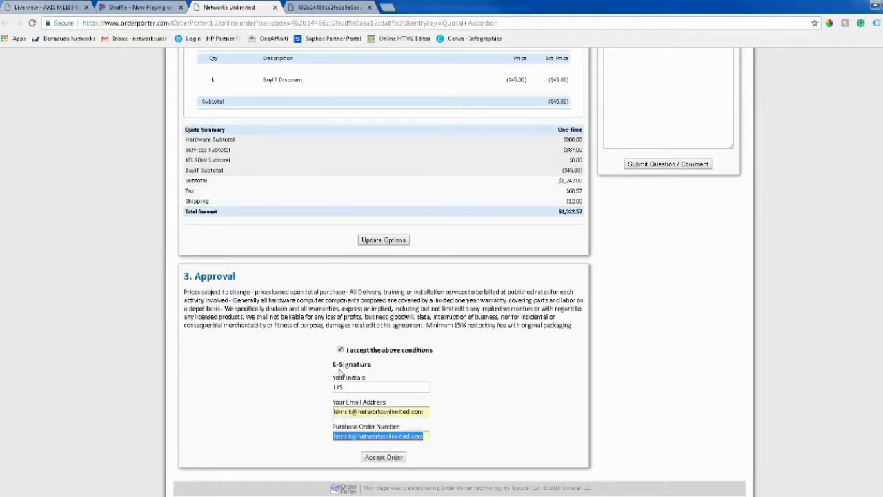
pyautogui.click(381, 435)
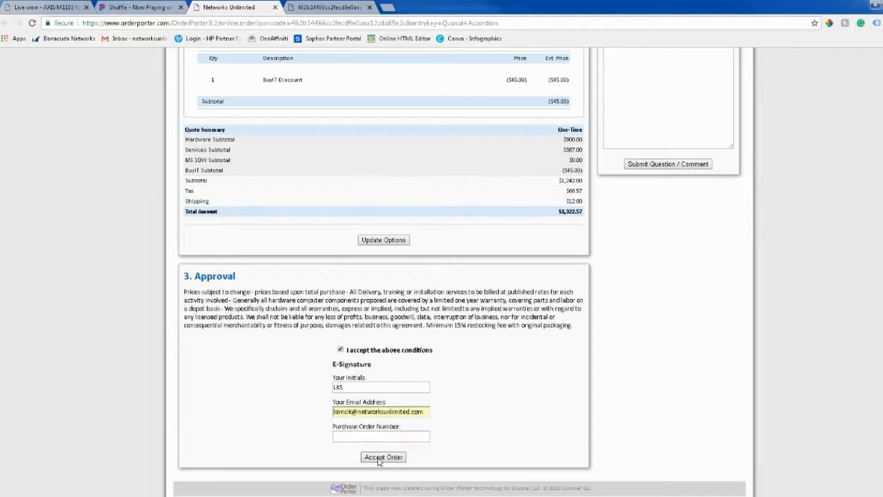
pyautogui.moveTo(403, 462)
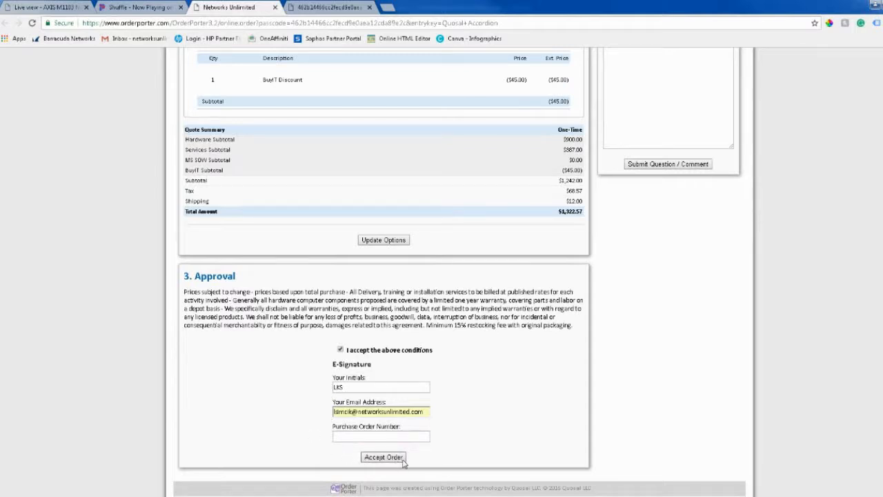
pyautogui.click(383, 457)
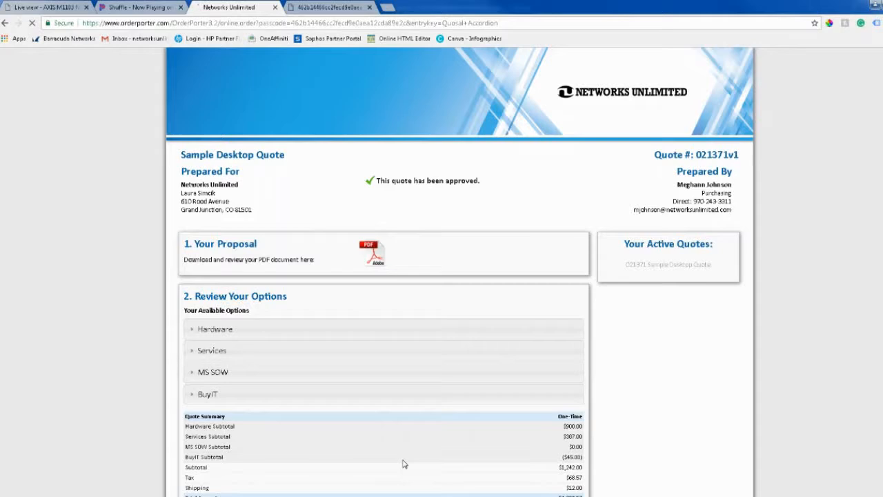